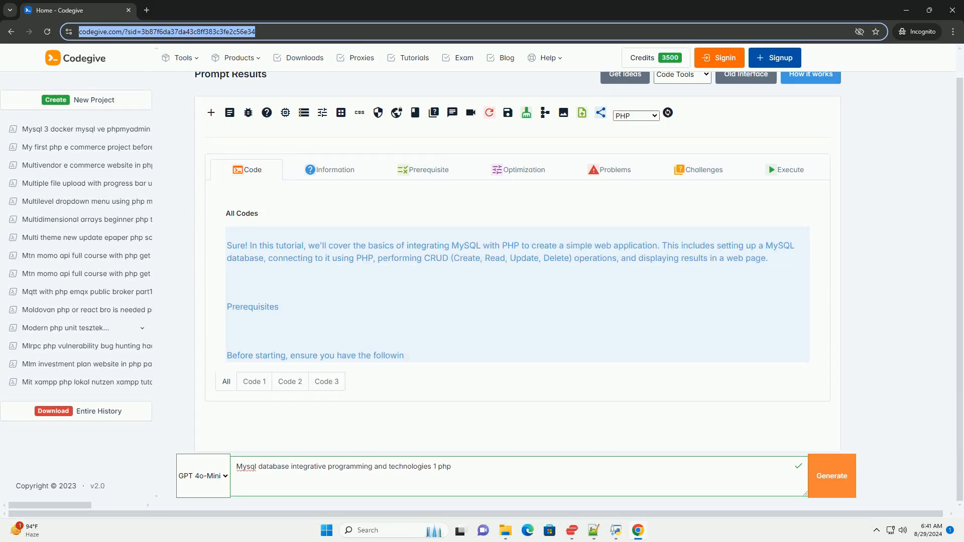
scroll(down, 3)
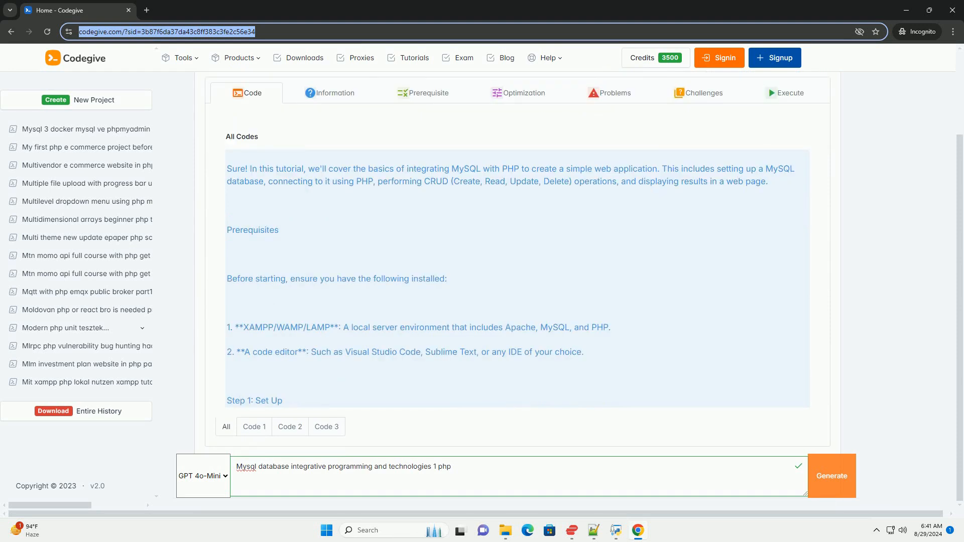
scroll(down, 3)
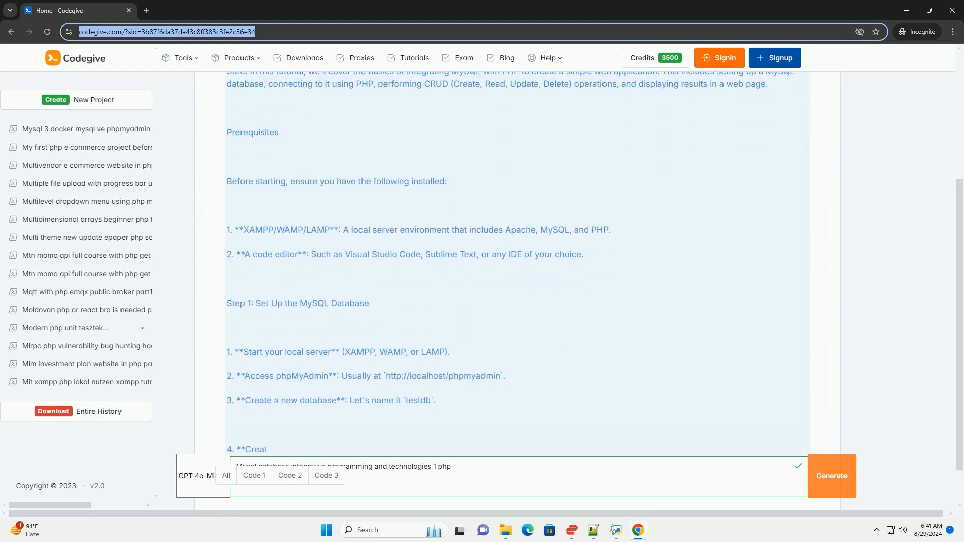
scroll(down, 3)
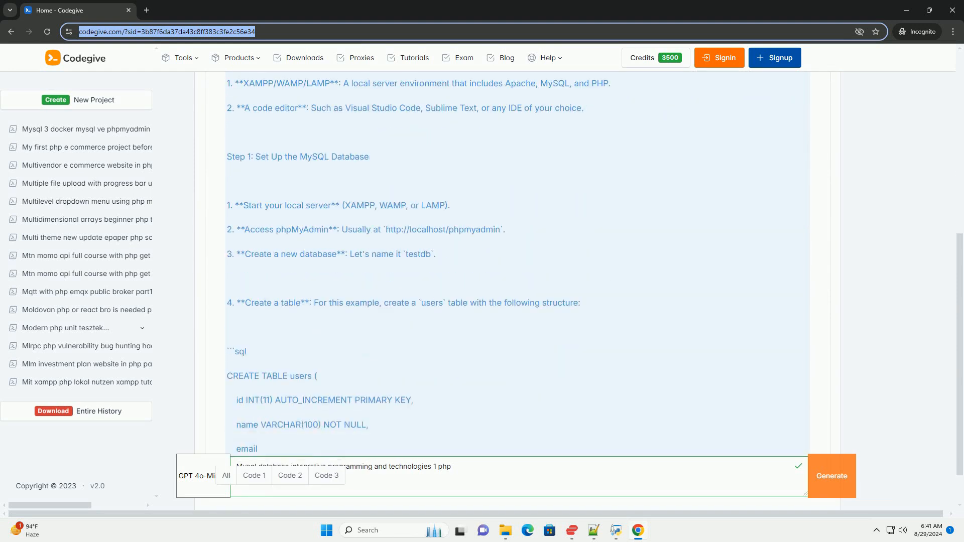
scroll(down, 3)
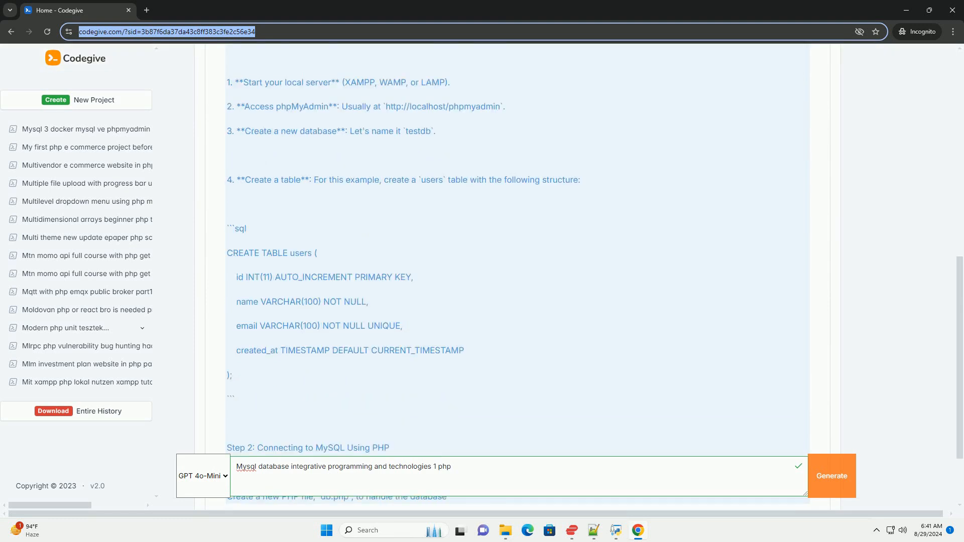
scroll(down, 3)
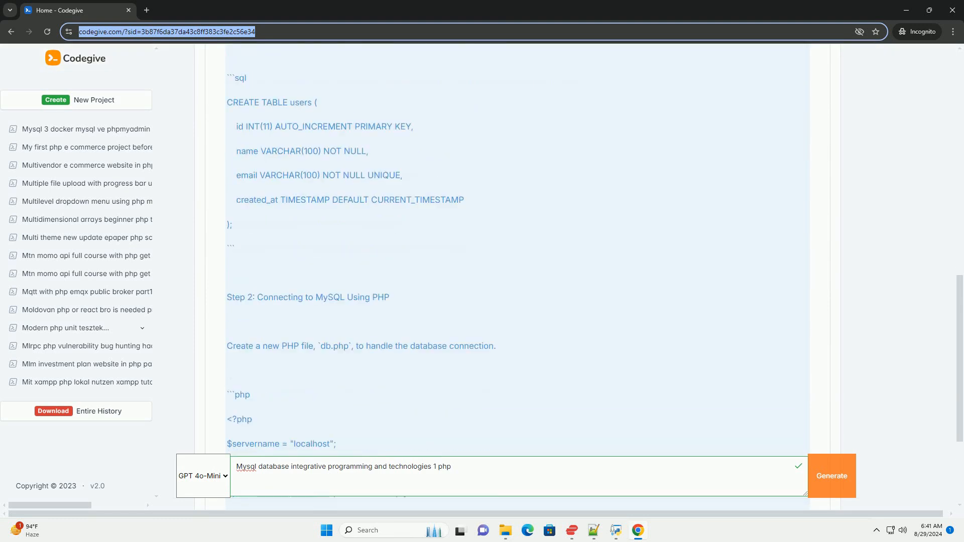
scroll(down, 3)
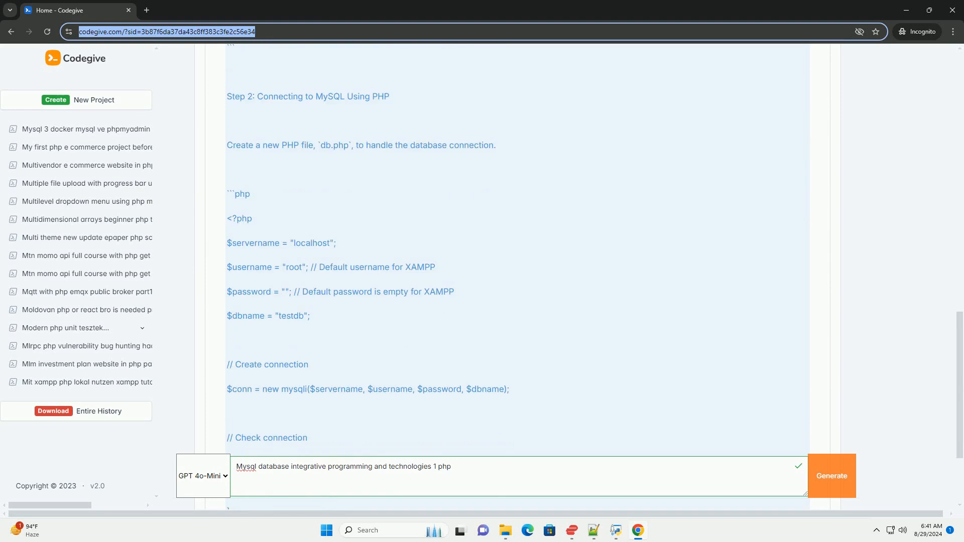
scroll(down, 3)
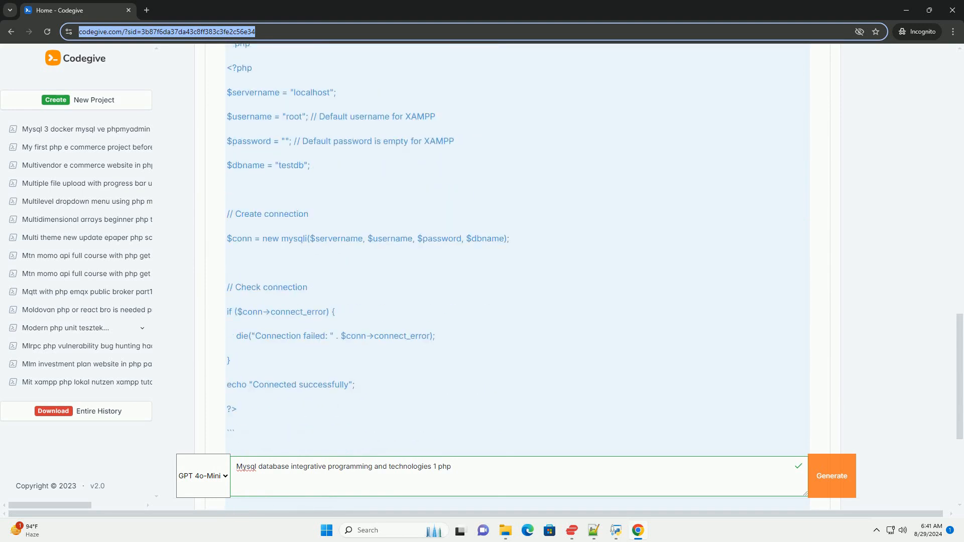
scroll(down, 3)
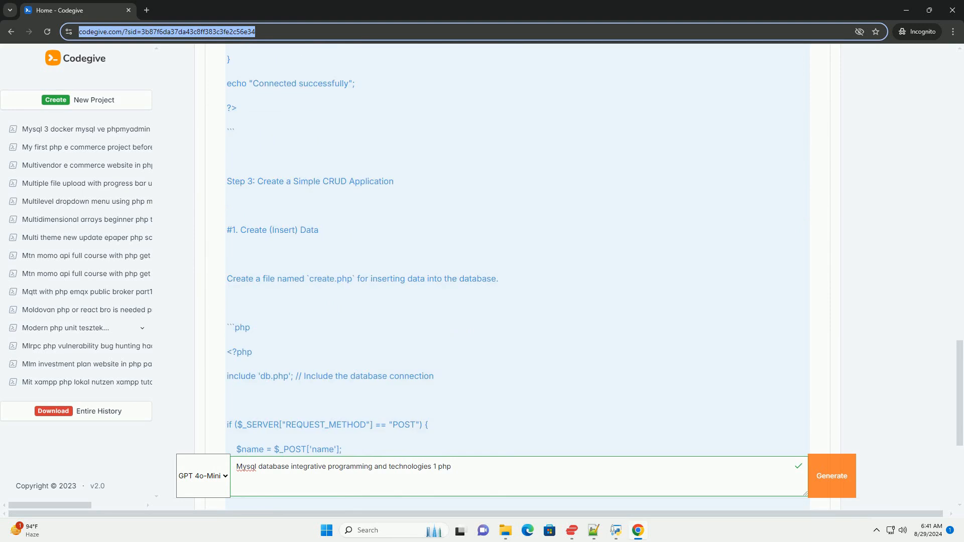
scroll(down, 3)
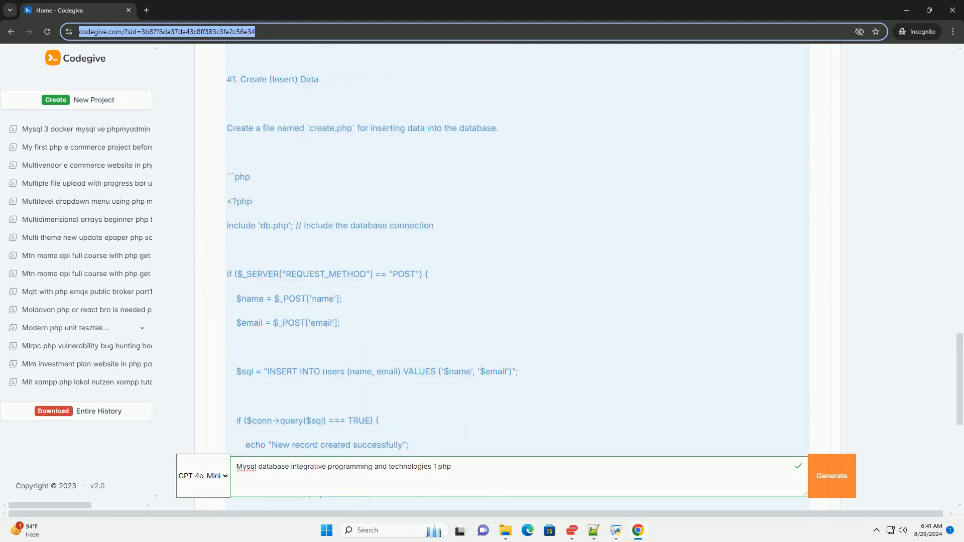
scroll(down, 3)
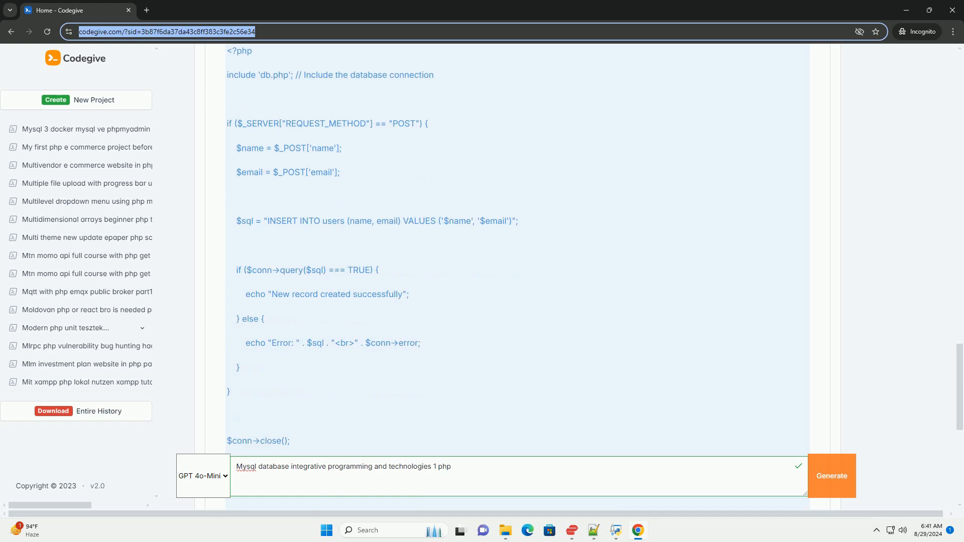
scroll(down, 3)
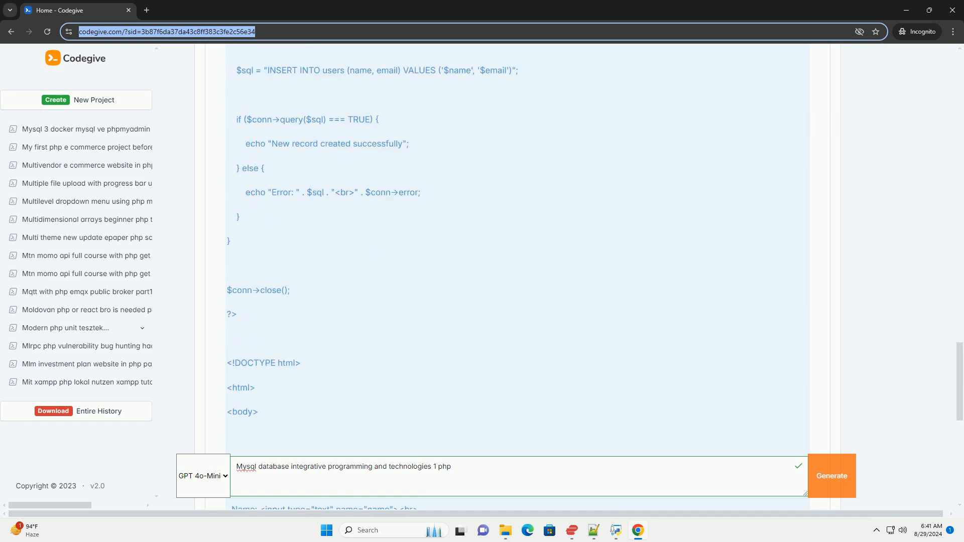
scroll(down, 3)
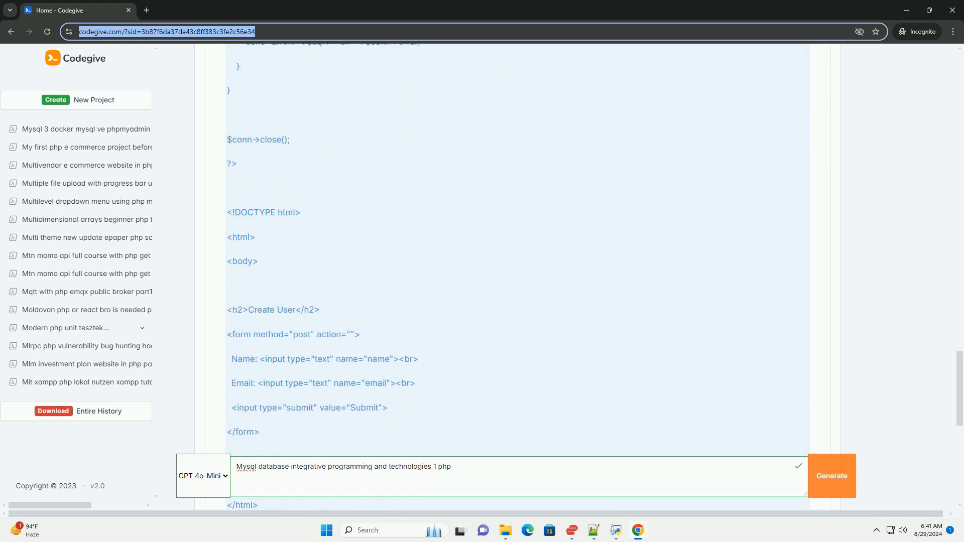
scroll(down, 3)
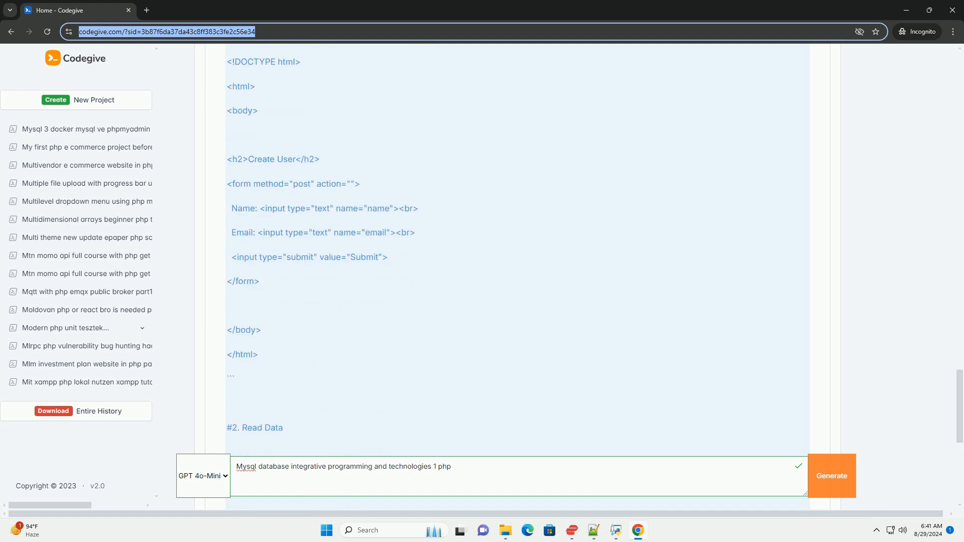
scroll(down, 3)
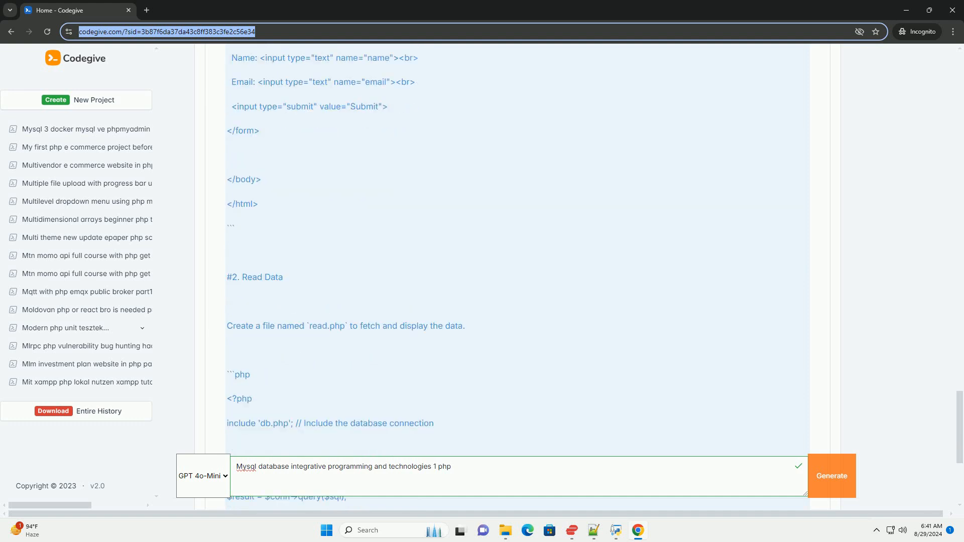
scroll(down, 3)
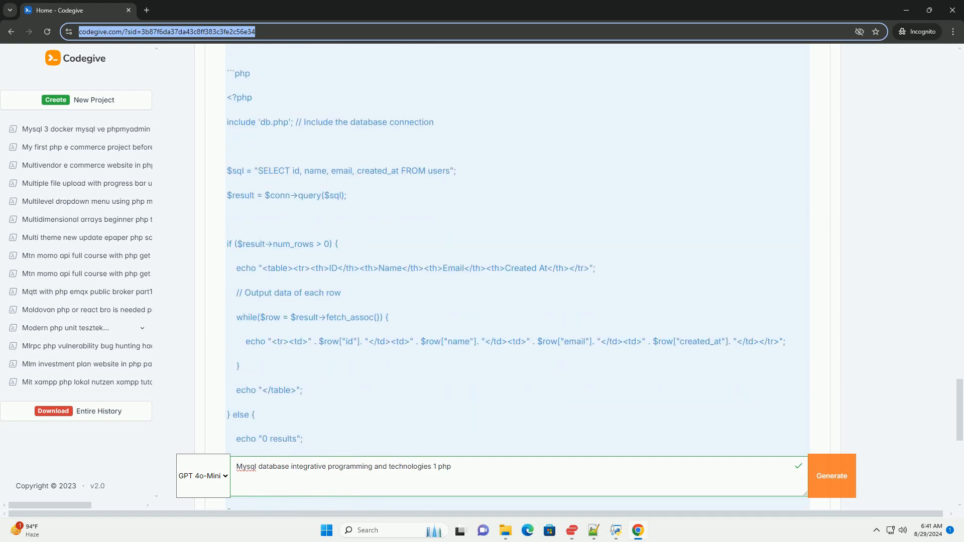
scroll(down, 3)
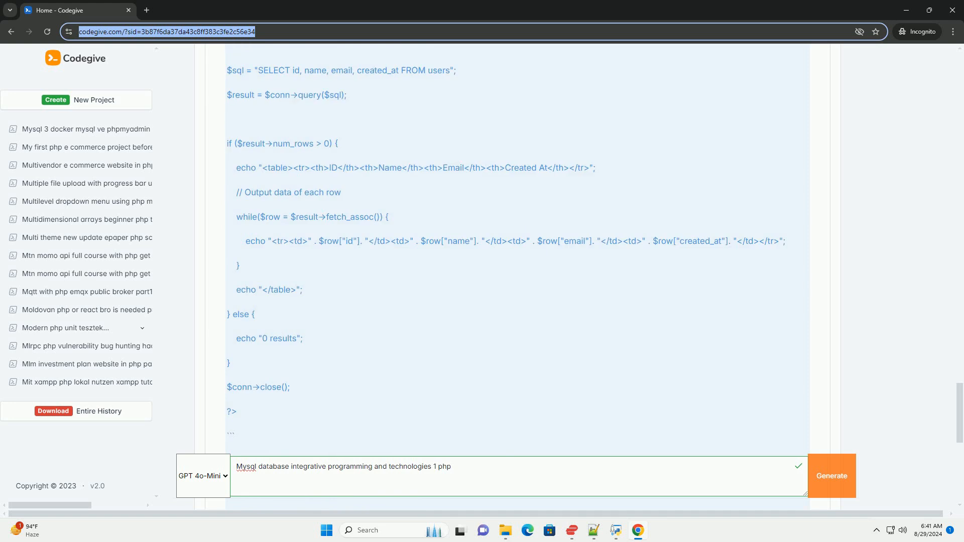
scroll(down, 3)
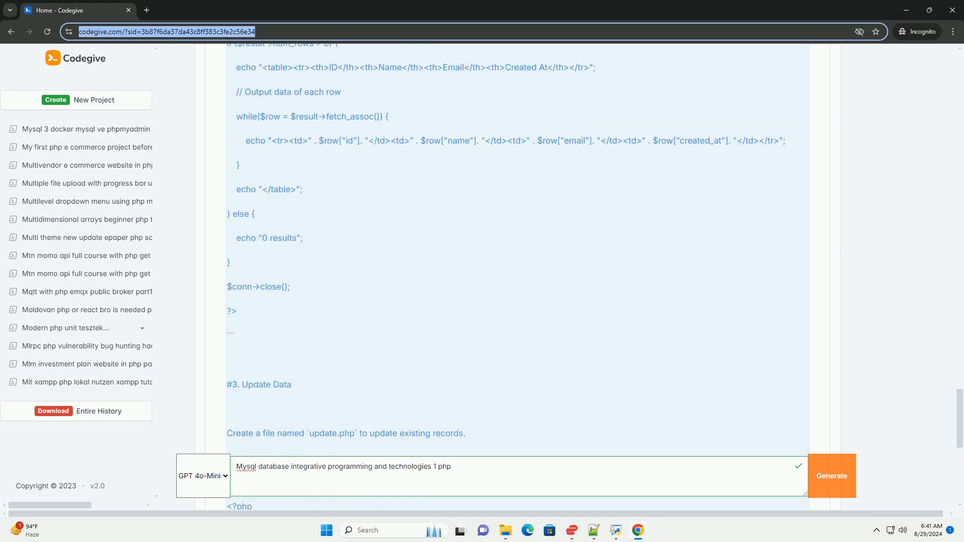
scroll(down, 3)
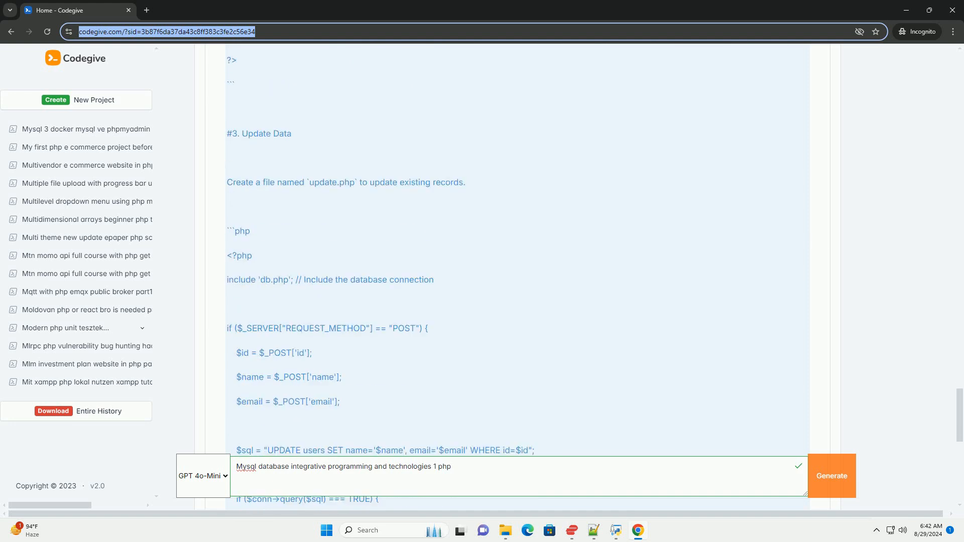
scroll(down, 3)
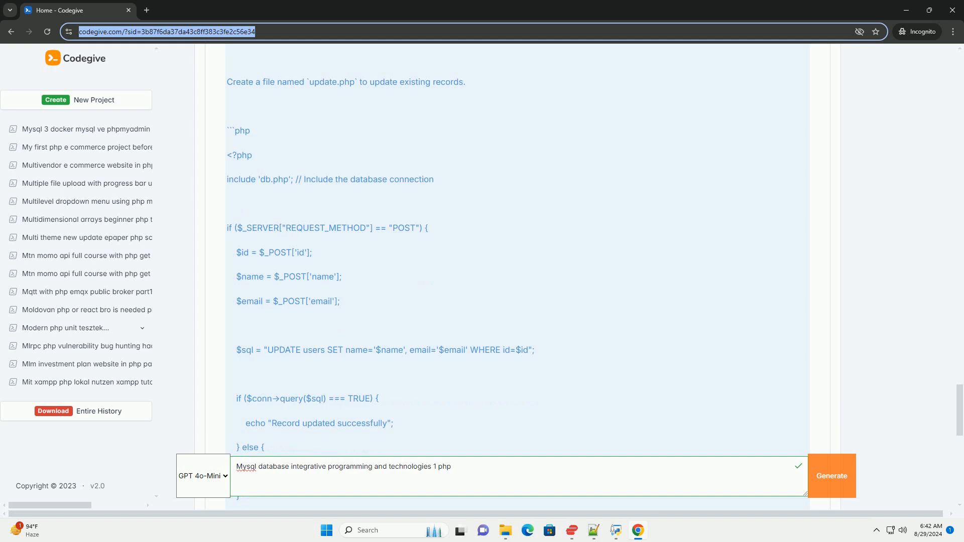
scroll(down, 3)
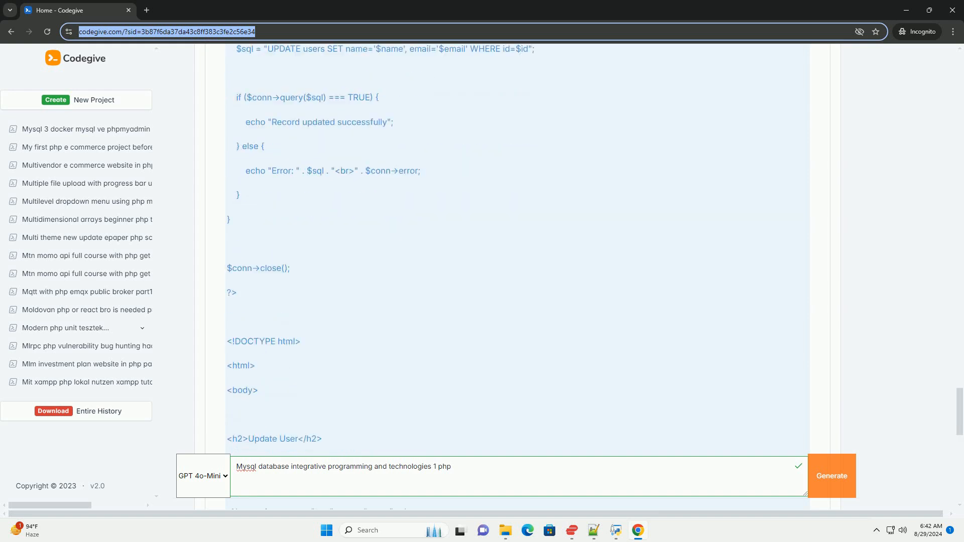
scroll(down, 3)
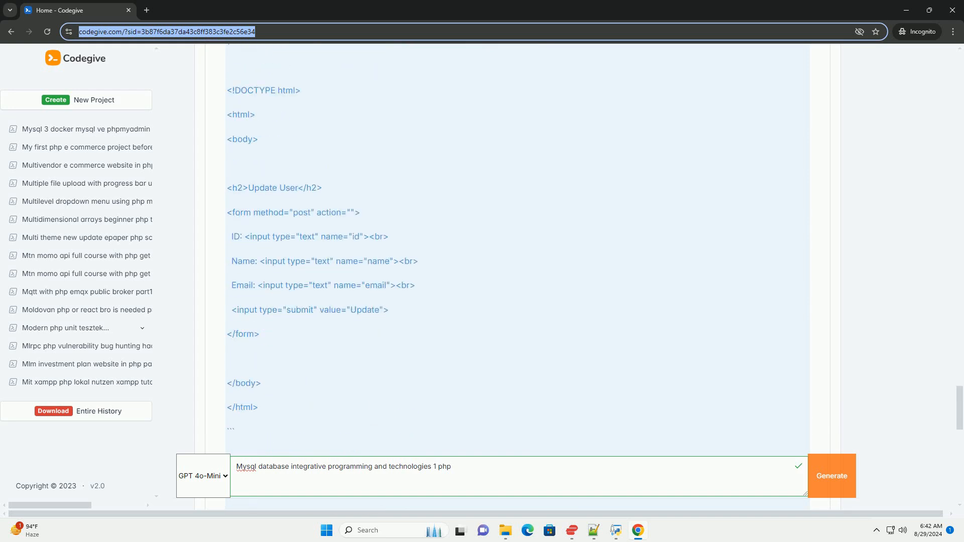
scroll(down, 3)
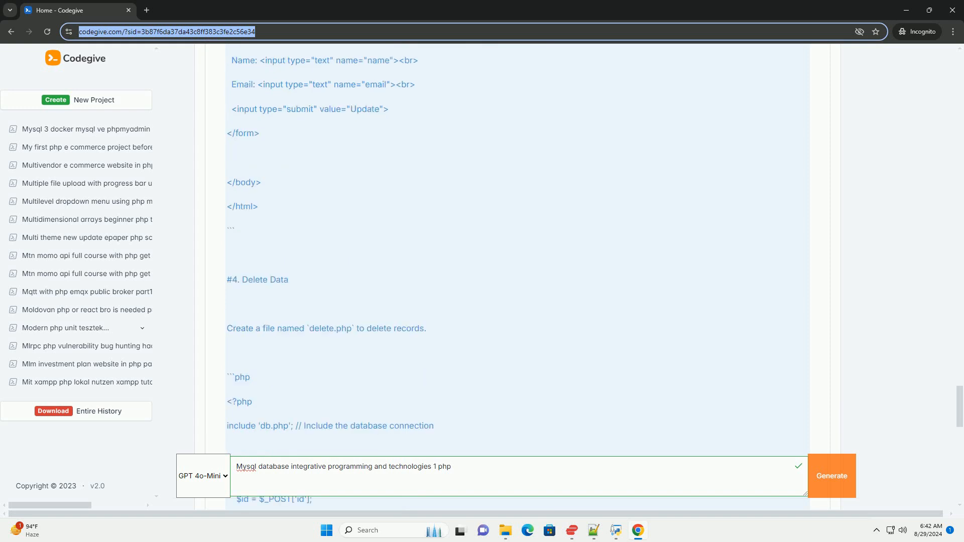
scroll(down, 3)
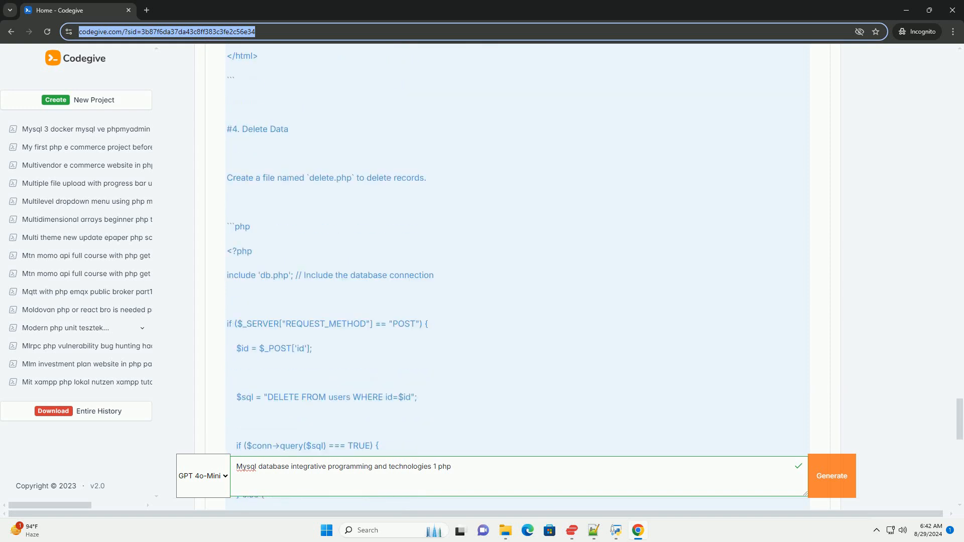
scroll(down, 3)
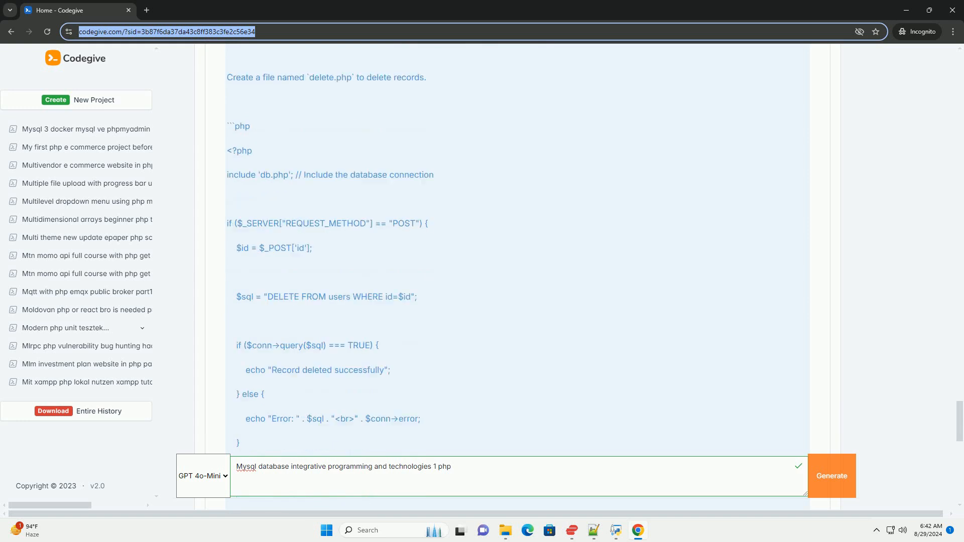
scroll(down, 3)
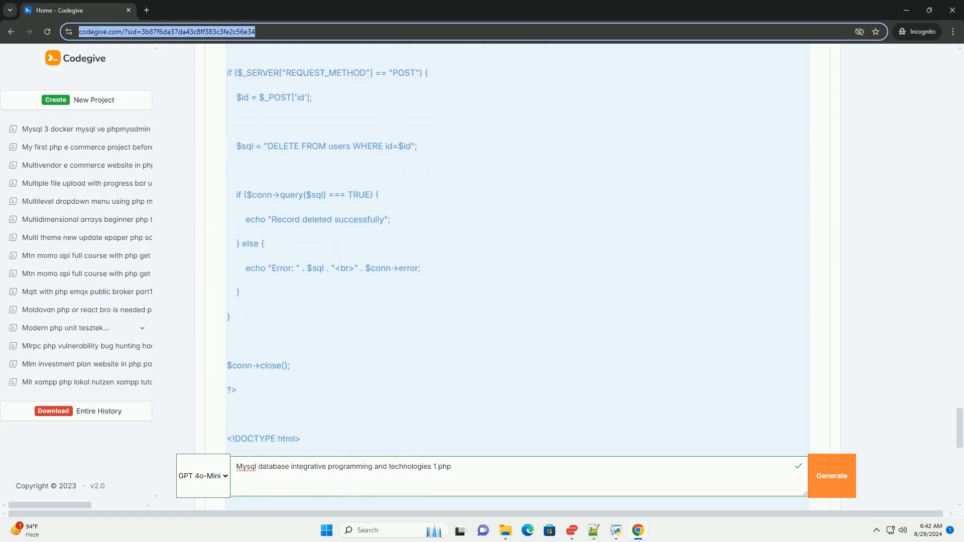
scroll(down, 3)
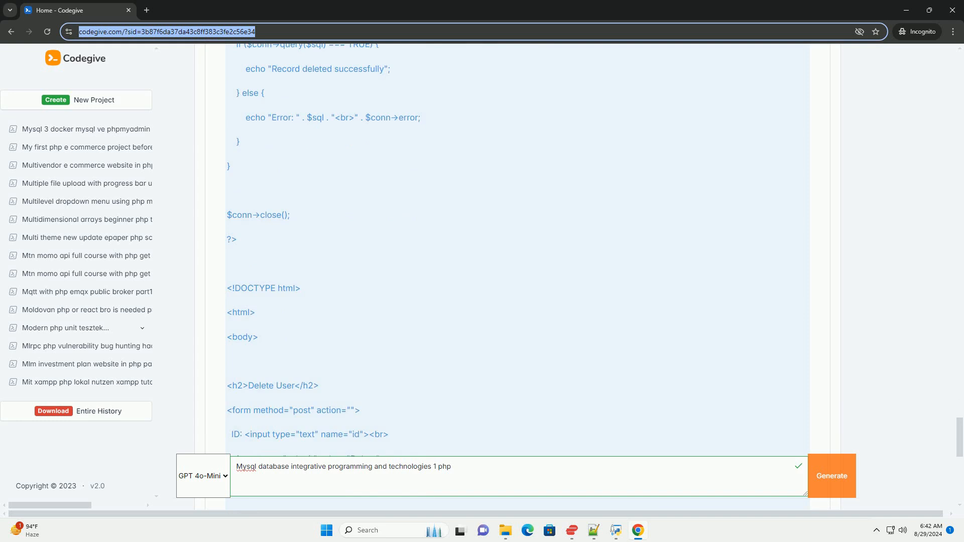
scroll(down, 3)
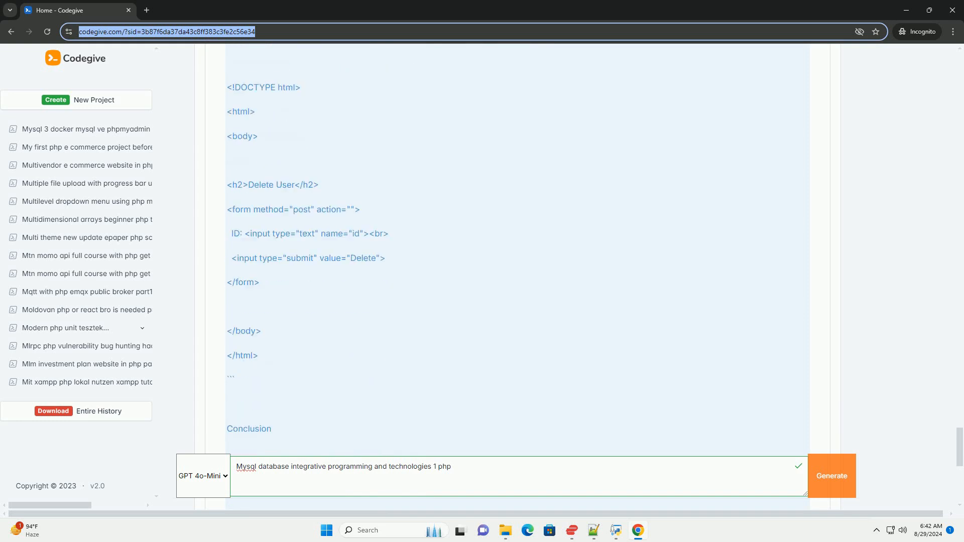